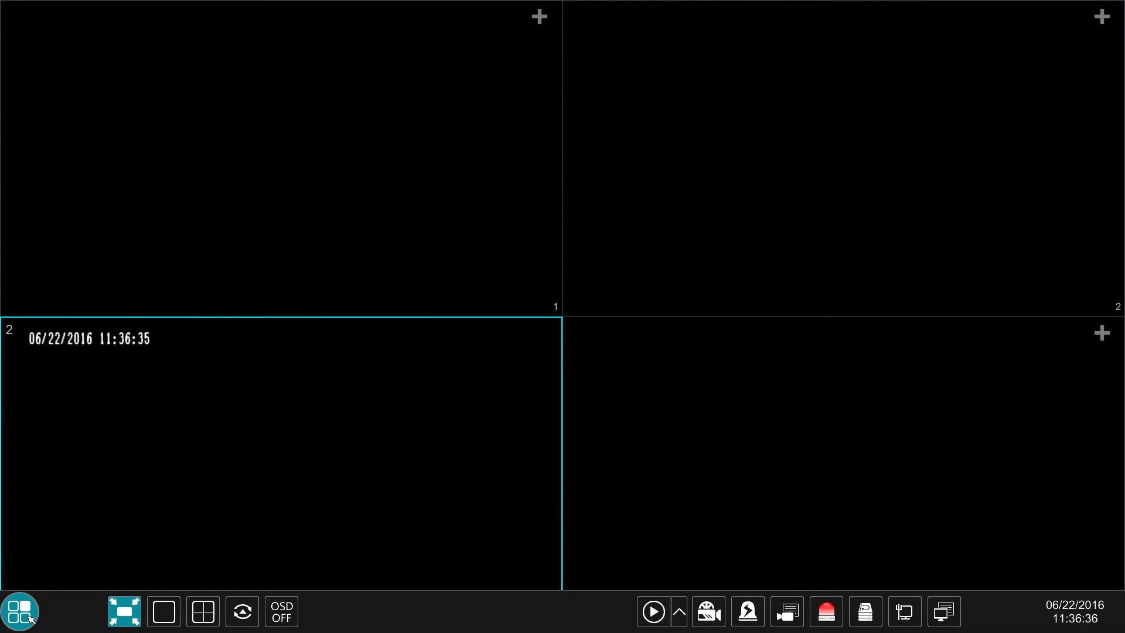
Reach the main settings page from the live camera view via the start menu
left_click(20, 611)
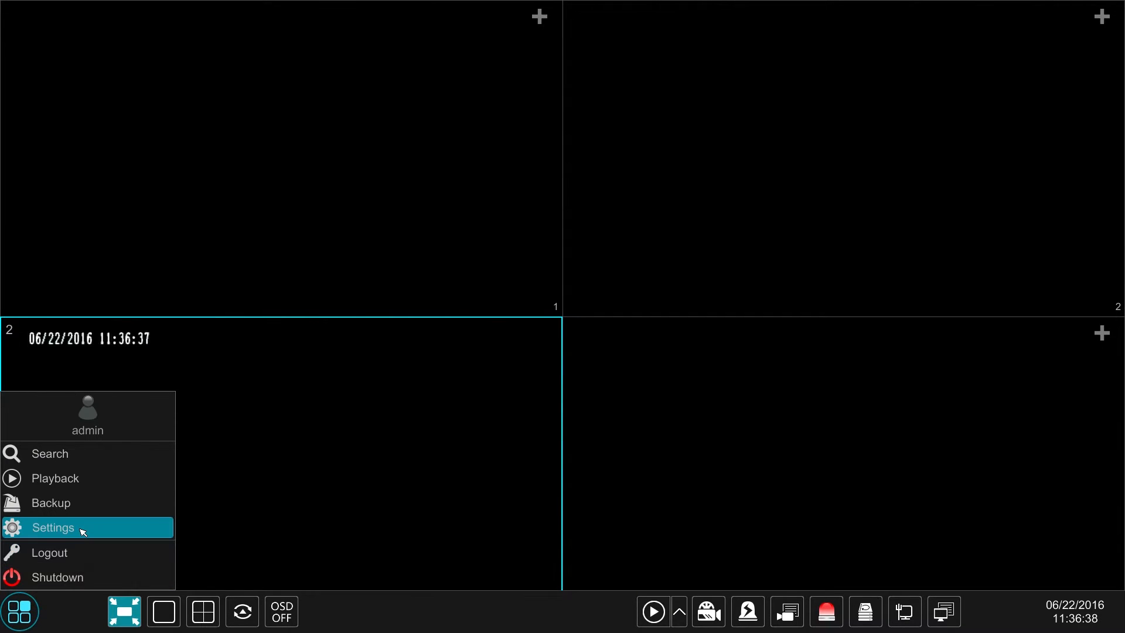
left_click(53, 527)
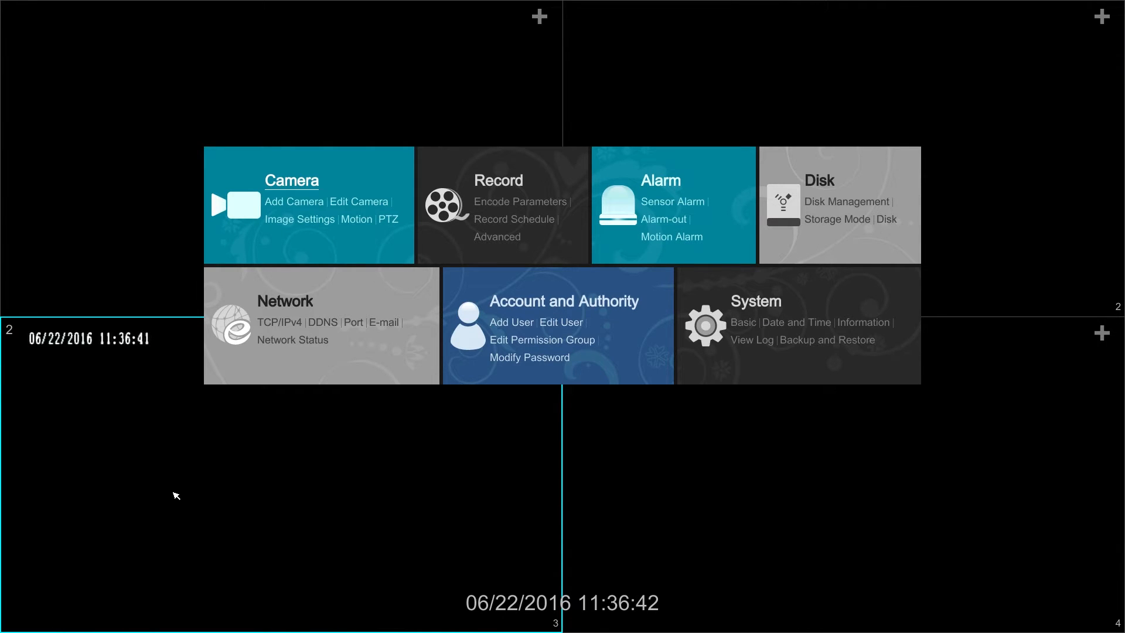
mouse_move(232, 328)
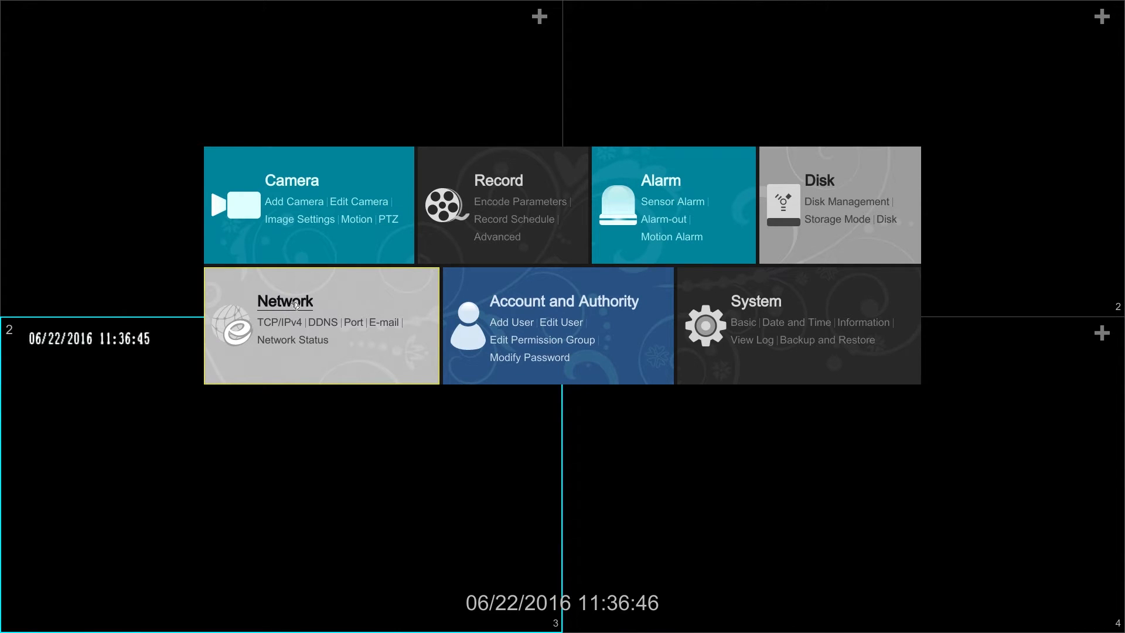
Review the TCP/IPv4 fields: Ethernet IP, gateway, preferred DNS and PPPoE settings
left_click(285, 301)
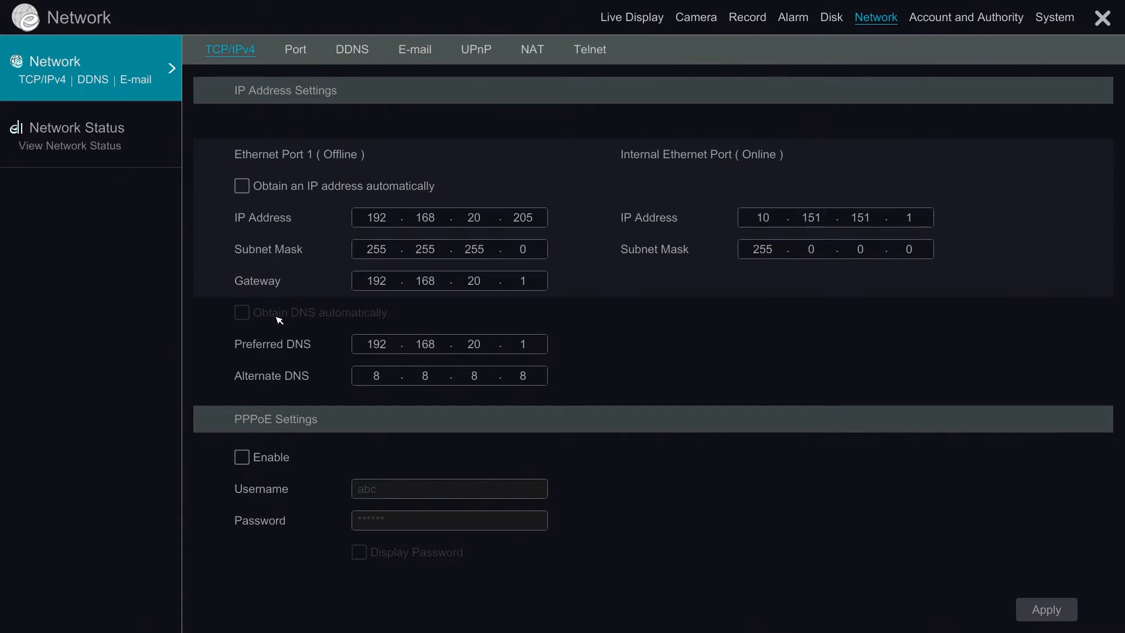
left_click(271, 218)
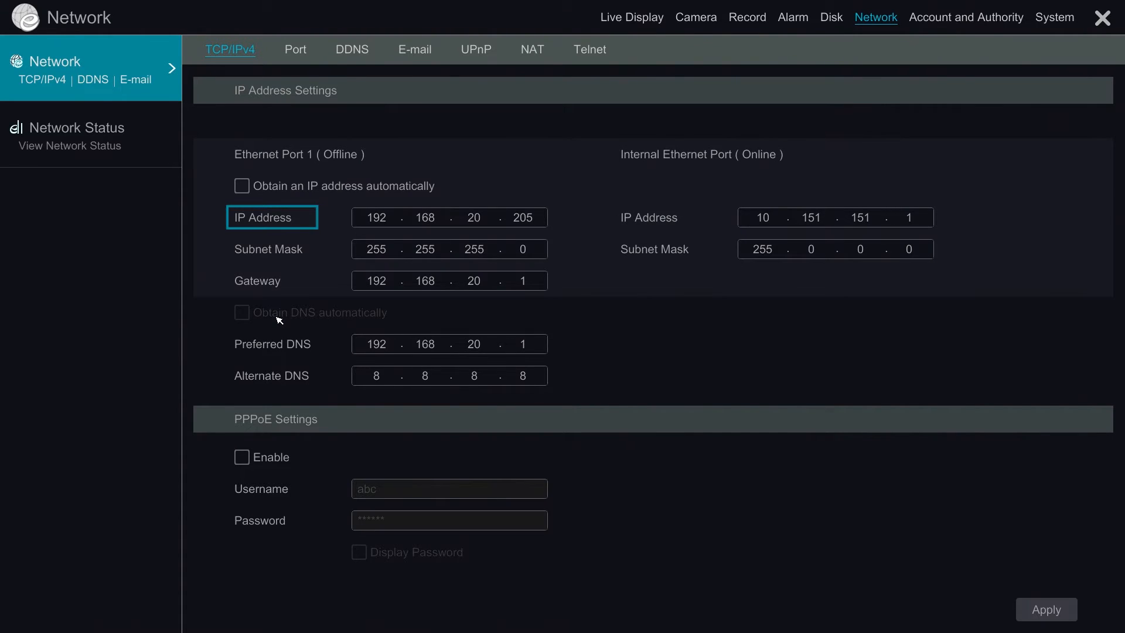
left_click(271, 280)
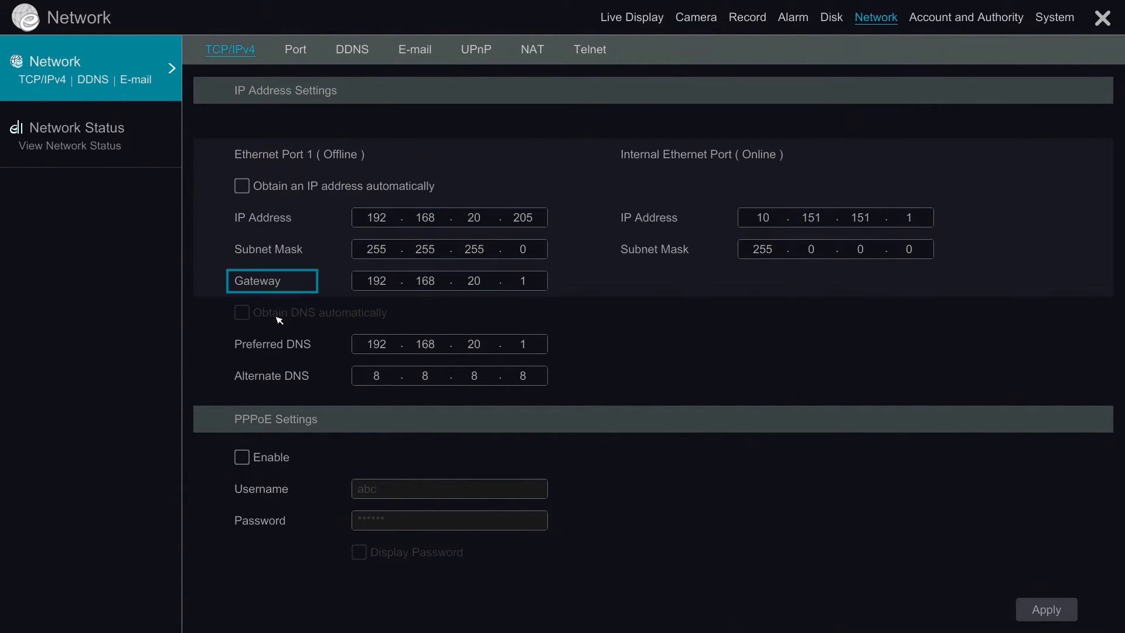
left_click(271, 343)
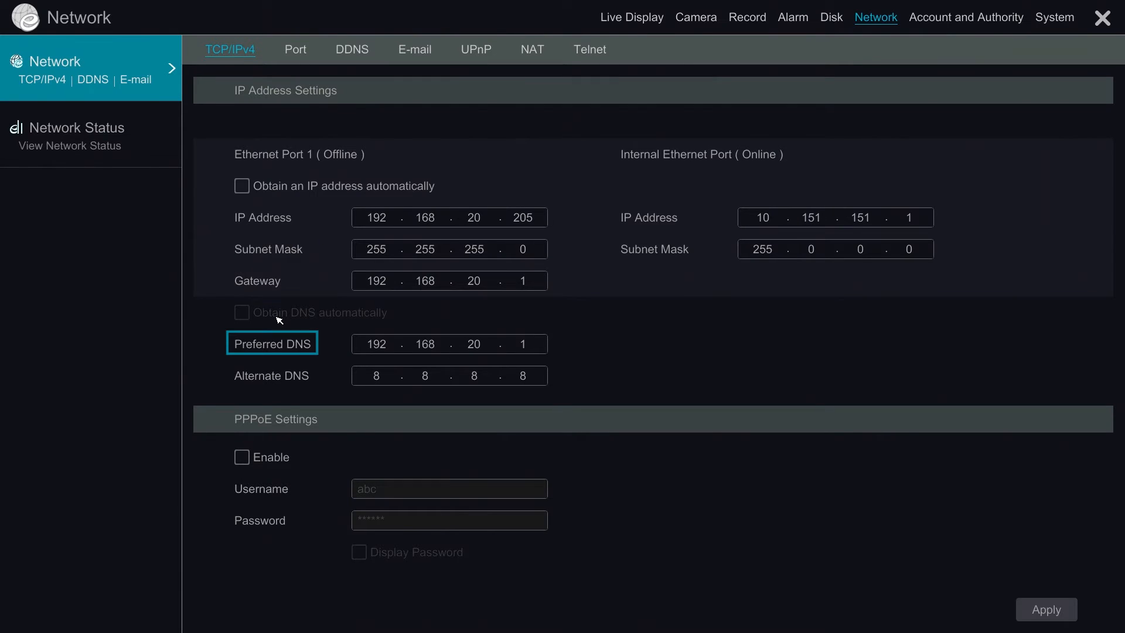
left_click(271, 375)
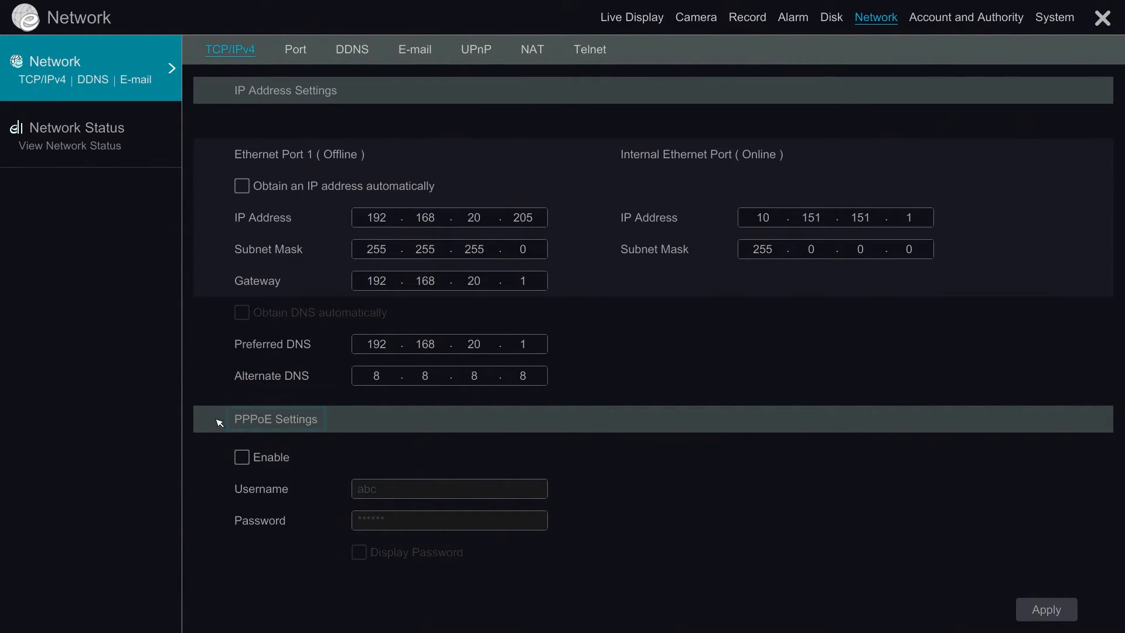
left_click(275, 419)
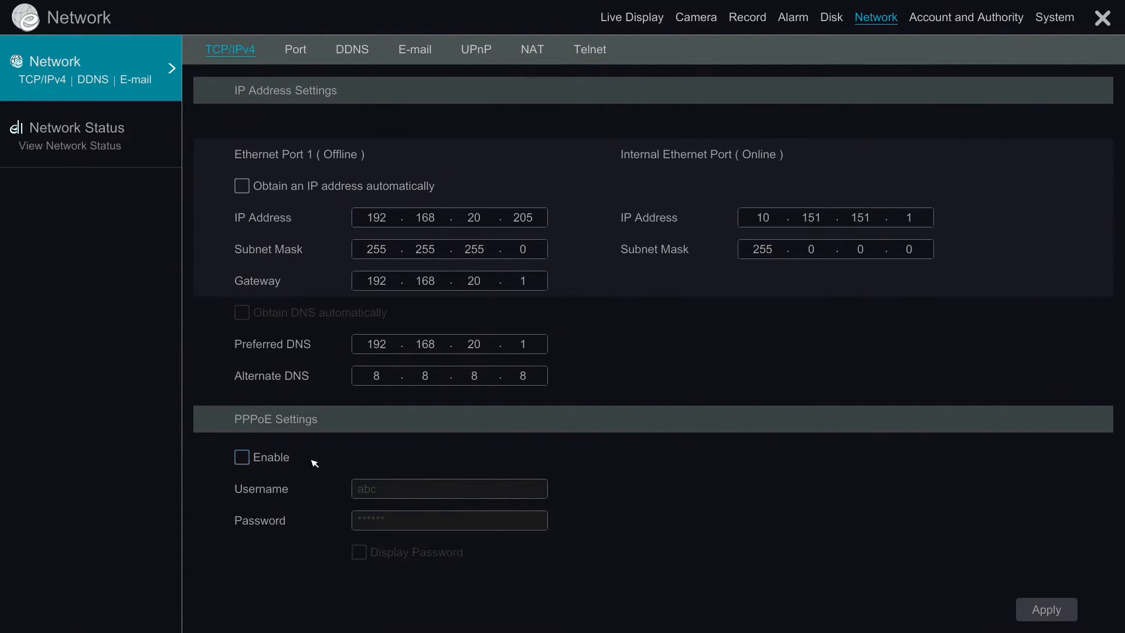
left_click(701, 153)
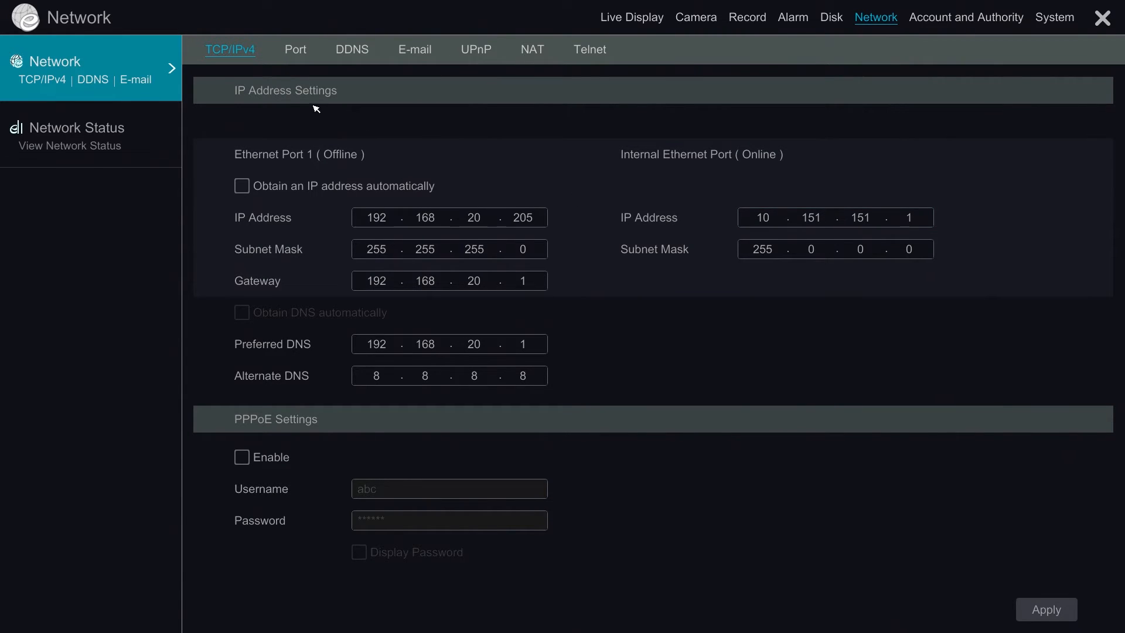
Move to the Port settings showing HTTP, Server and RTSP ports
left_click(294, 49)
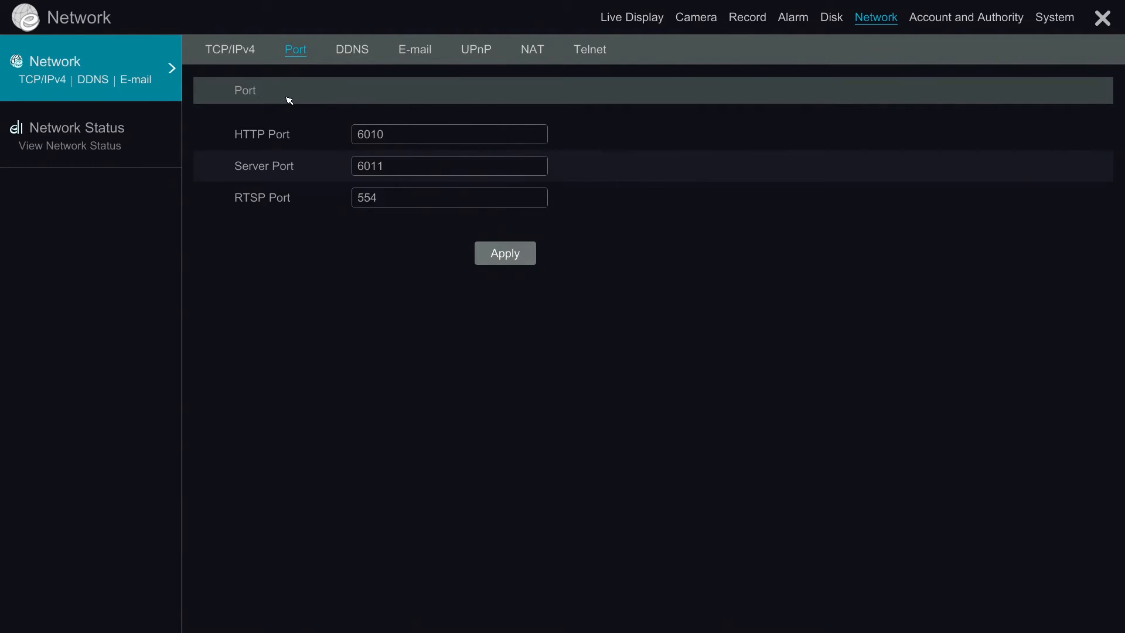
Leave the HTTP port unchanged after dismissing the keypad and move to DDNS
left_click(449, 133)
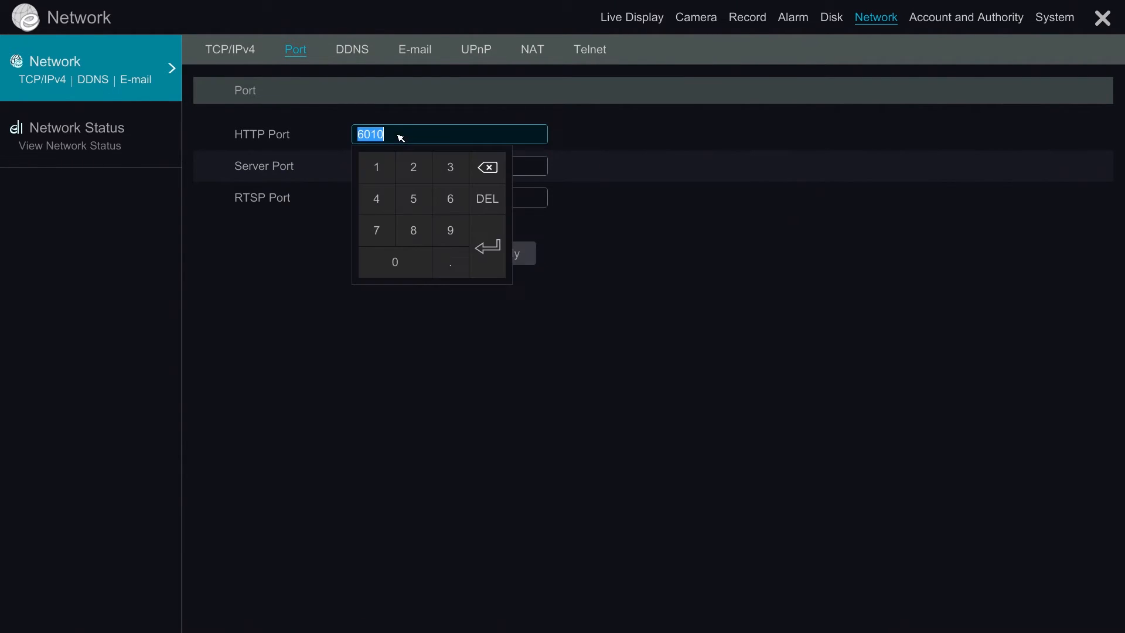
left_click(487, 244)
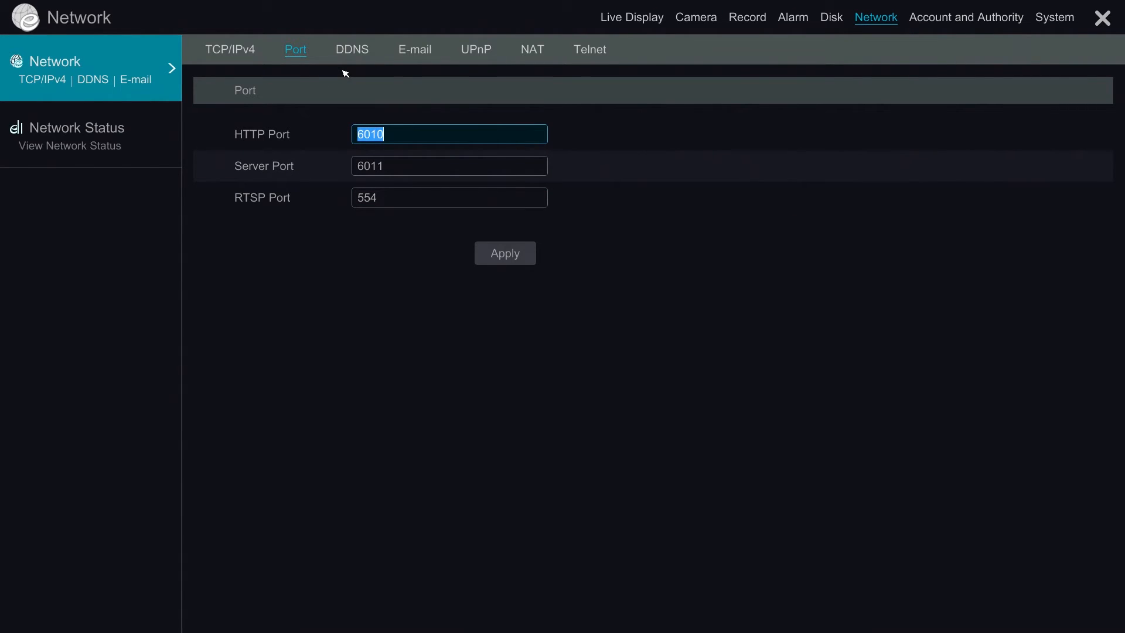
left_click(352, 49)
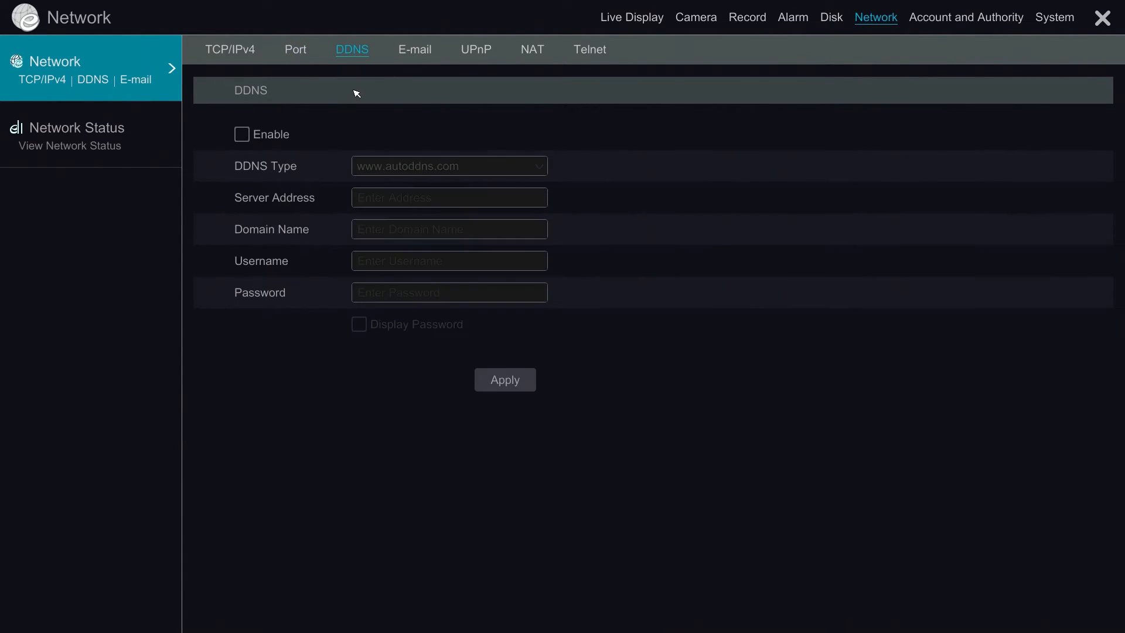
Tick DDNS Enable, then reach the E-mail sender settings without saving the DDNS change
left_click(241, 134)
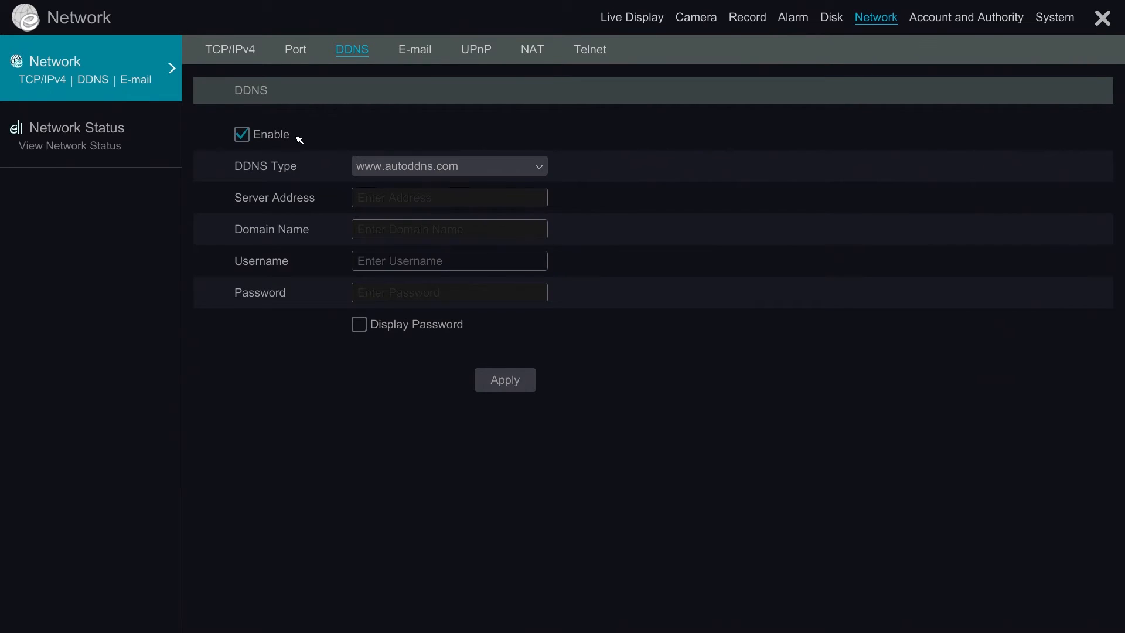
mouse_move(330, 136)
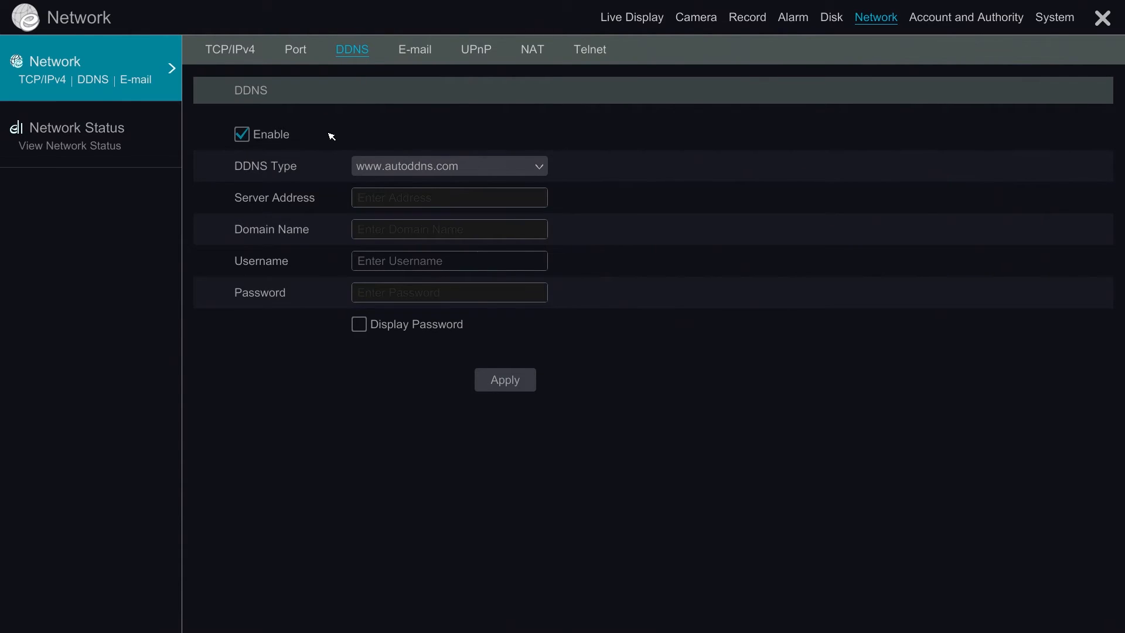
mouse_move(401, 131)
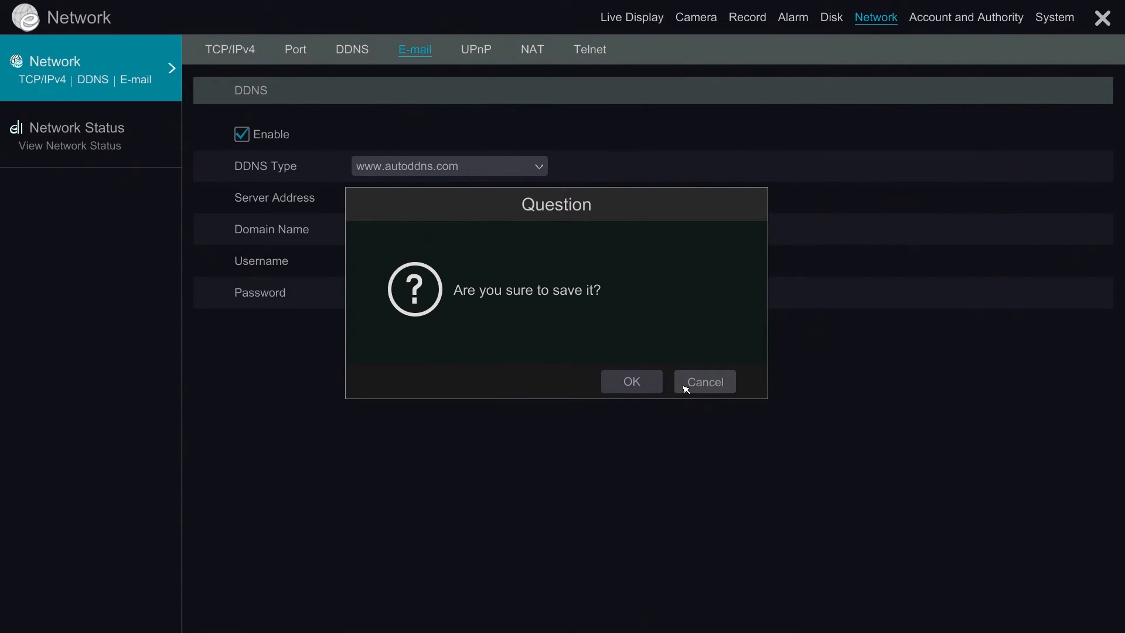
left_click(705, 381)
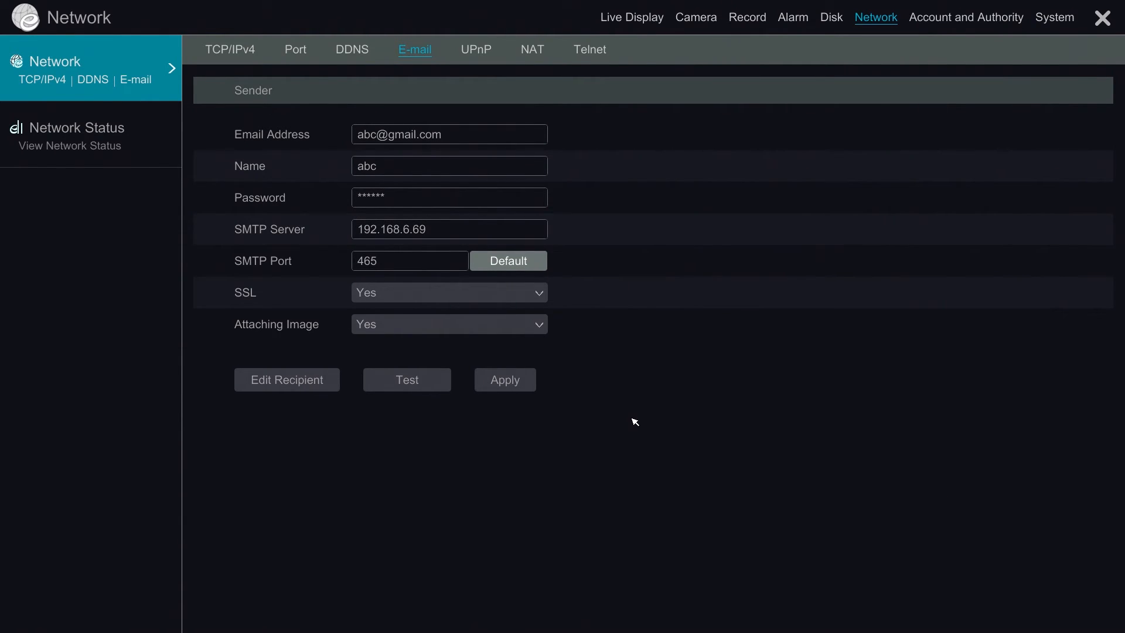
mouse_move(602, 221)
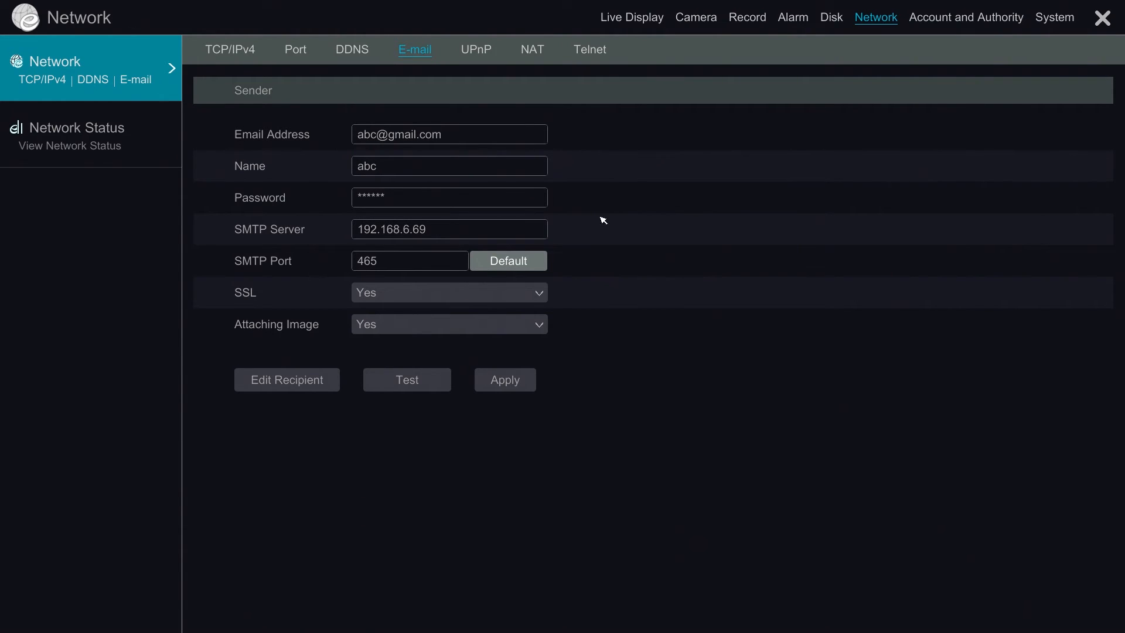
Inspect UPnP's enable toggle and Map Type options, ending with UPnP disabled and Manual mapping
left_click(476, 49)
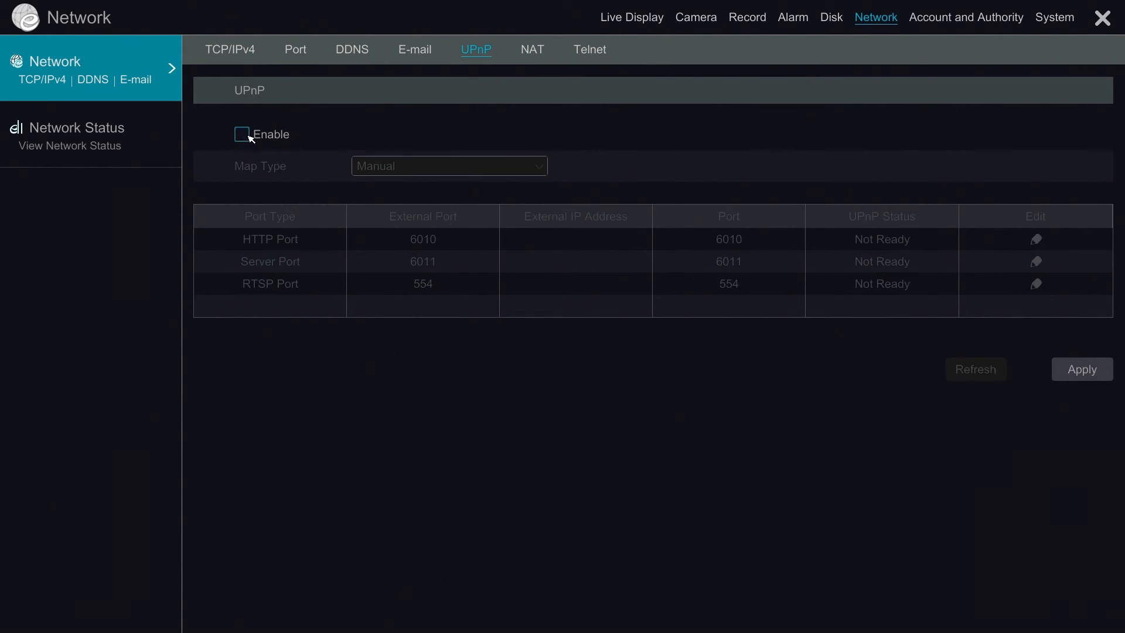
left_click(242, 133)
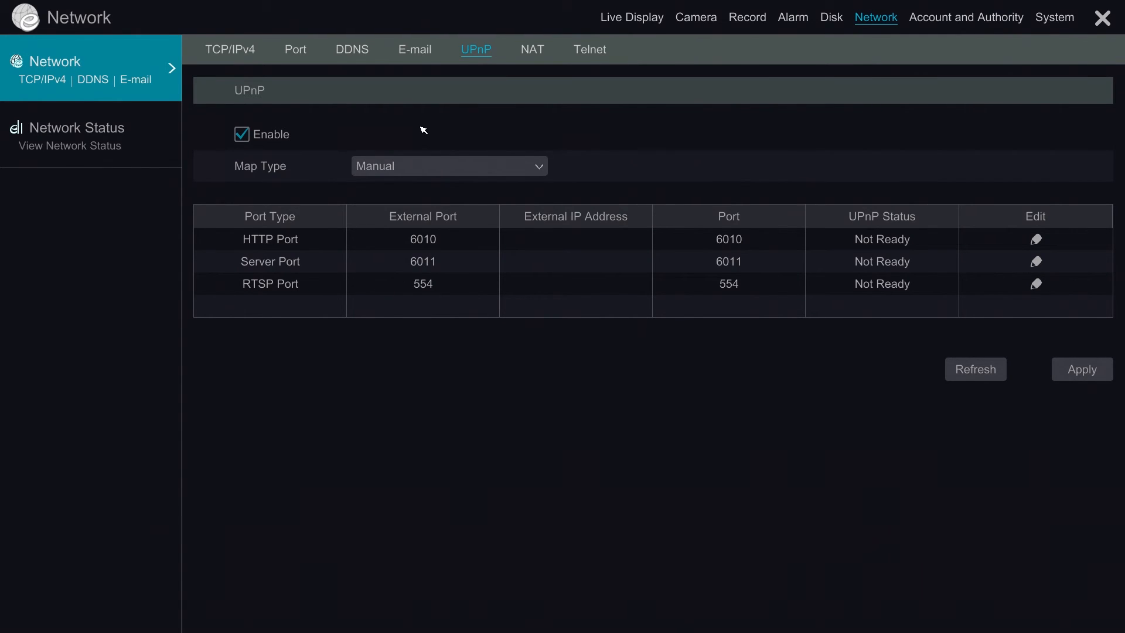
left_click(449, 165)
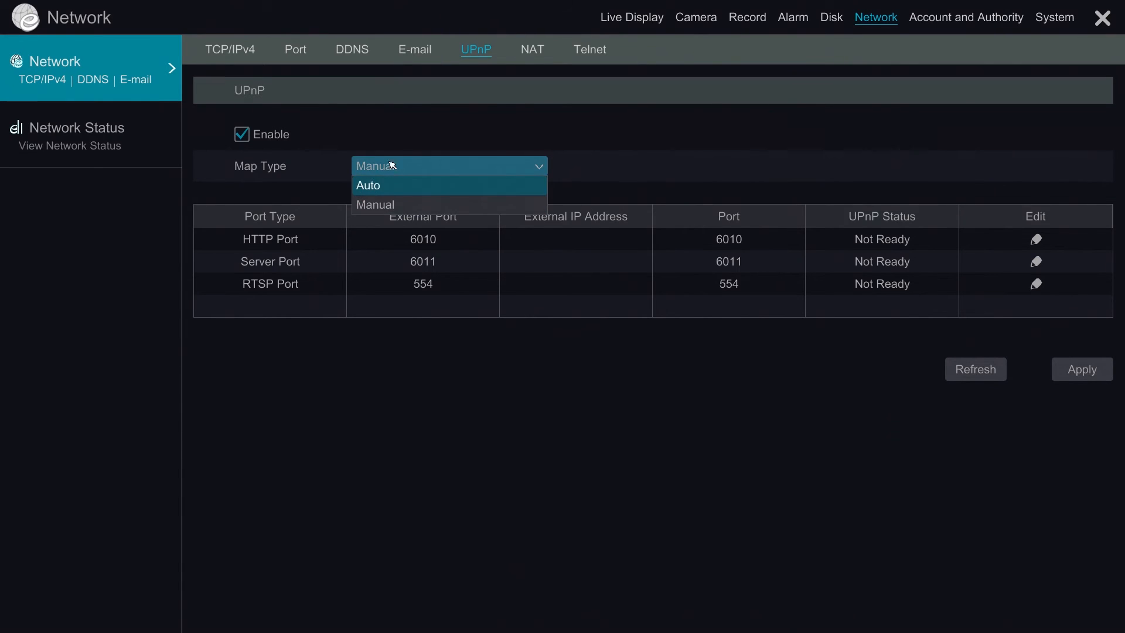
left_click(241, 134)
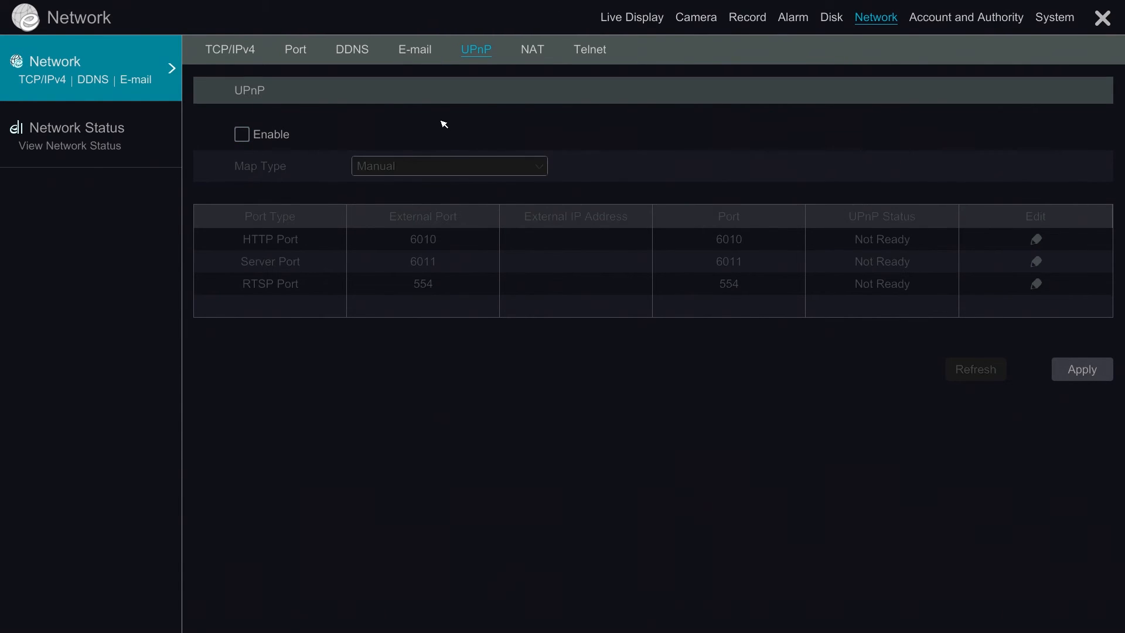
mouse_move(532, 49)
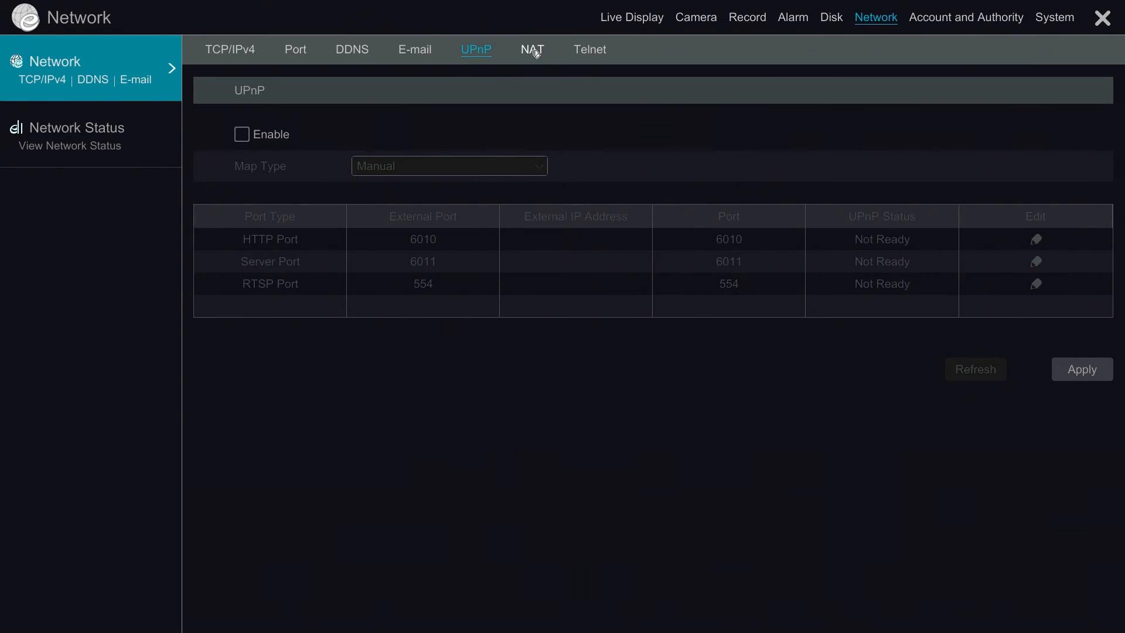
View the NAT settings with nat.autonat.com server and close the device information popup
left_click(532, 49)
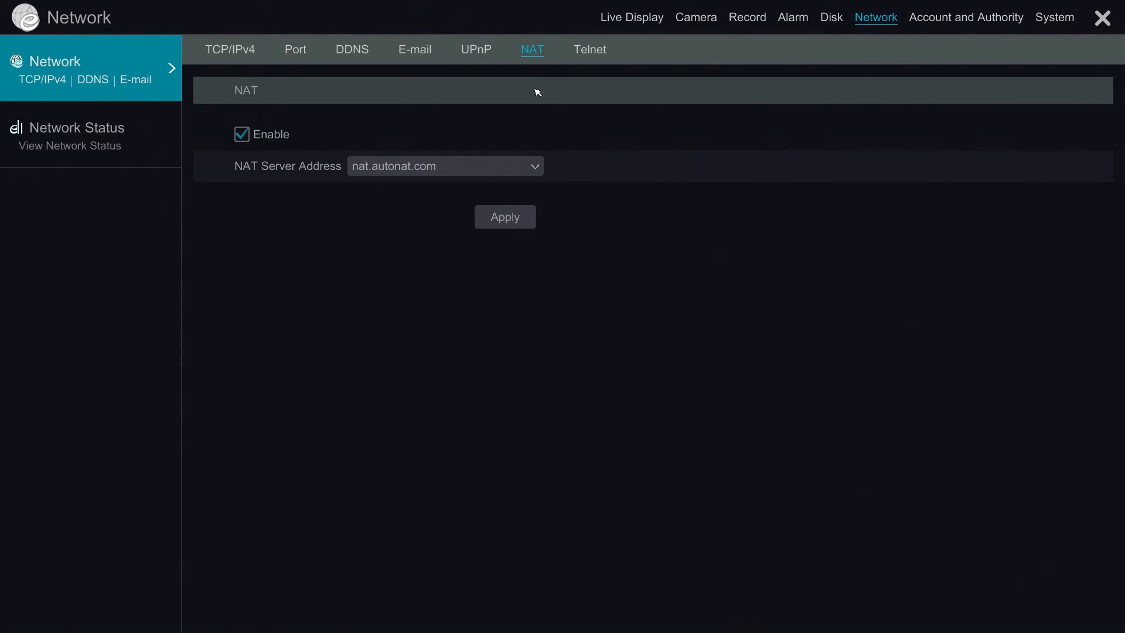
mouse_move(531, 78)
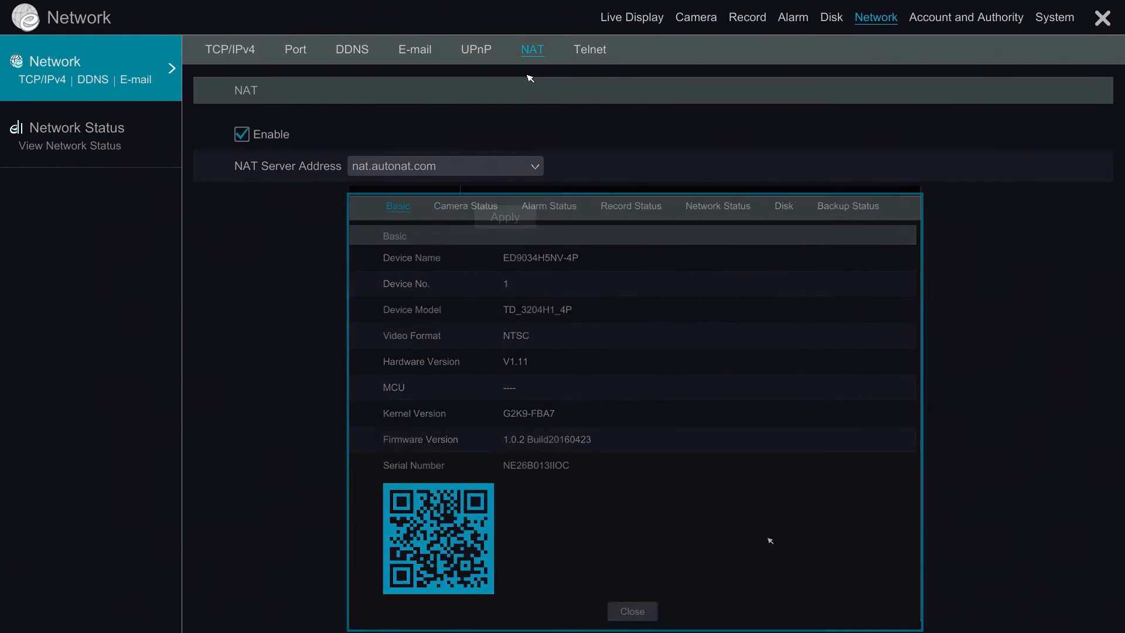
left_click(590, 49)
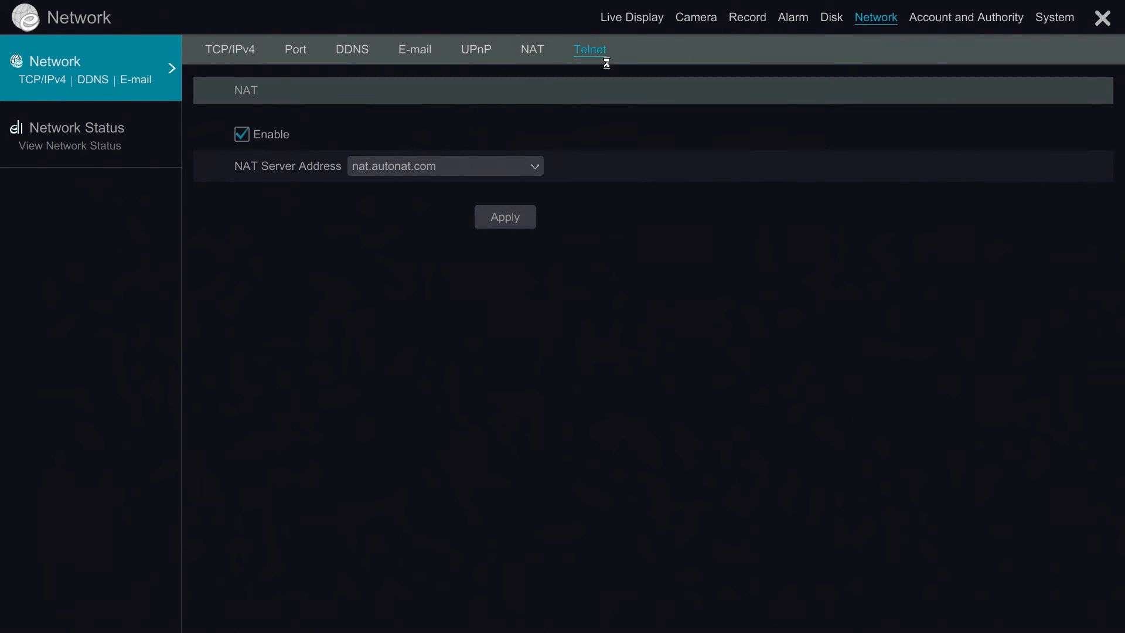
Visit the Telnet tab, then finish on the Network Status overview of IPs, DNS, ports and NAT
left_click(590, 49)
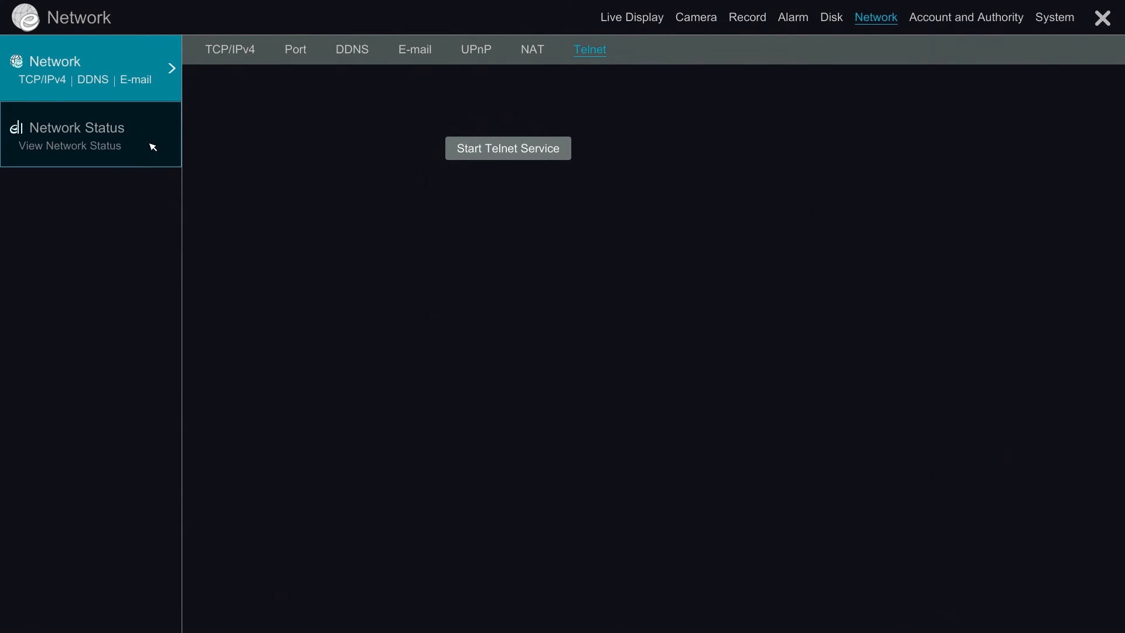
left_click(78, 128)
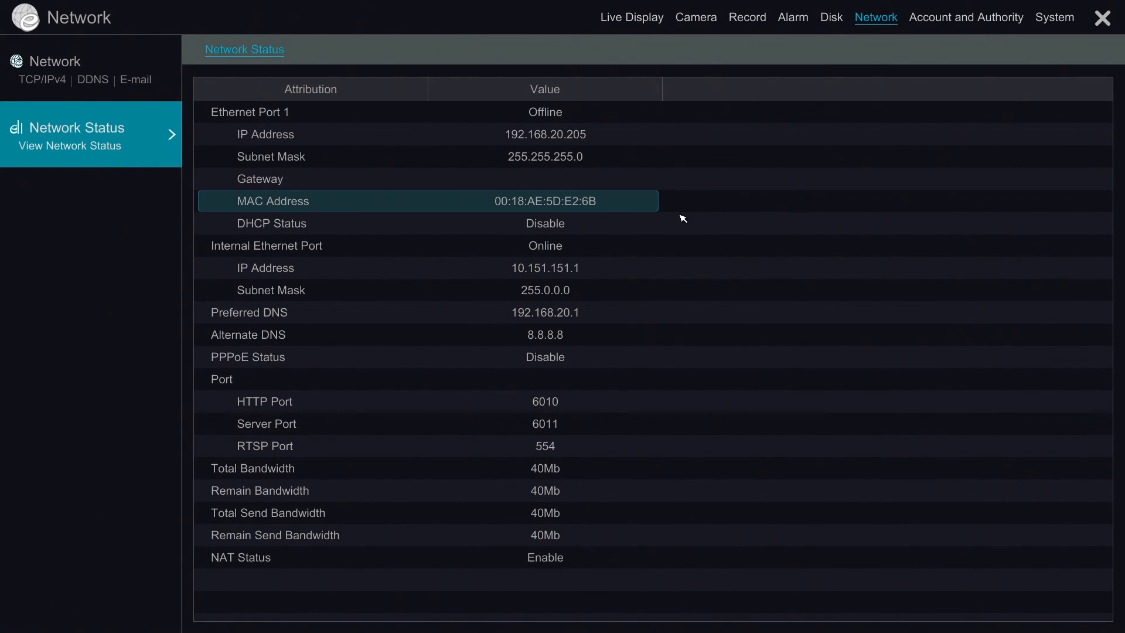
mouse_move(723, 233)
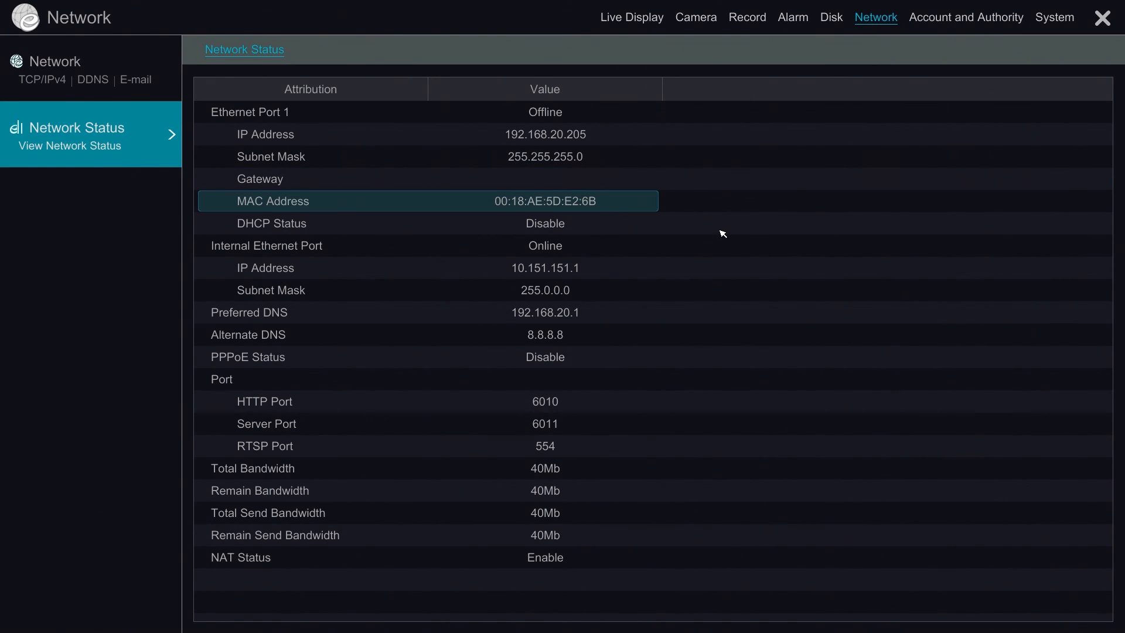